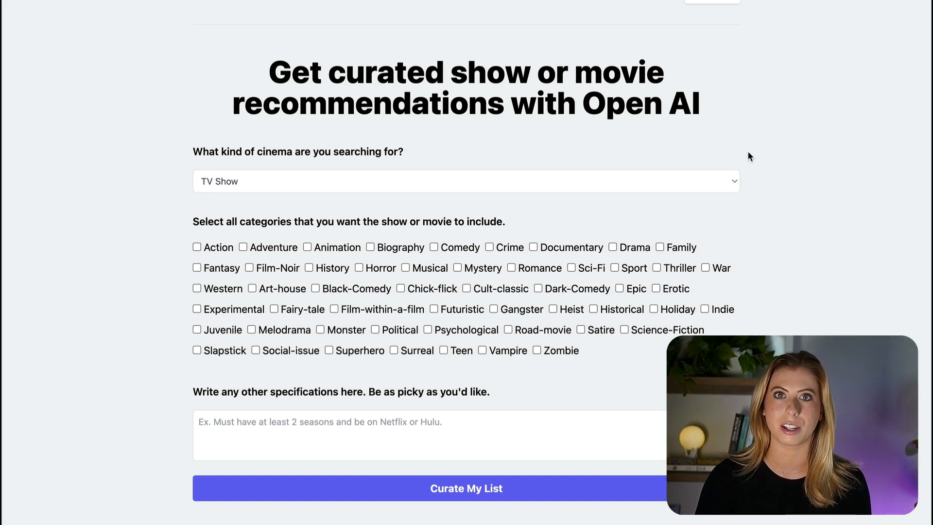
# Choose No Preference for cinema type and specify 'Must have at least two' seasons on Netflix.
pyautogui.click(466, 181)
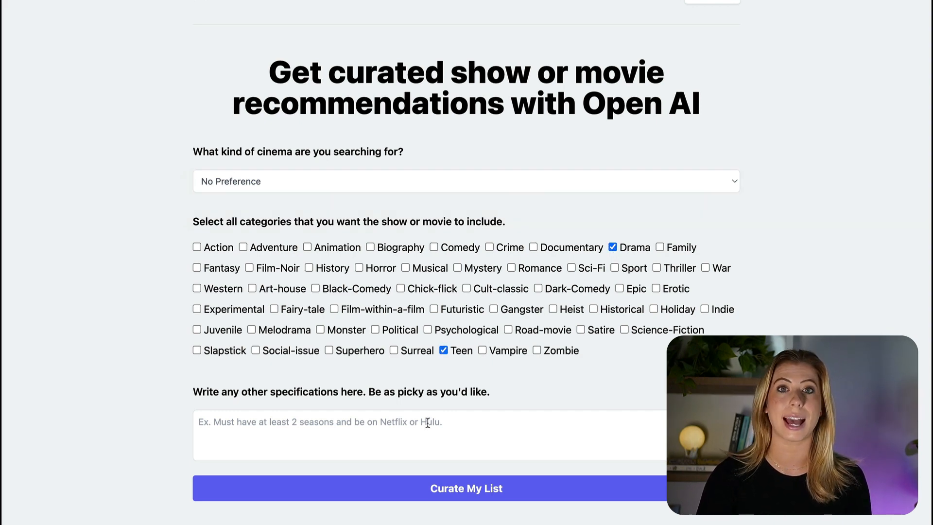
pyautogui.click(426, 436)
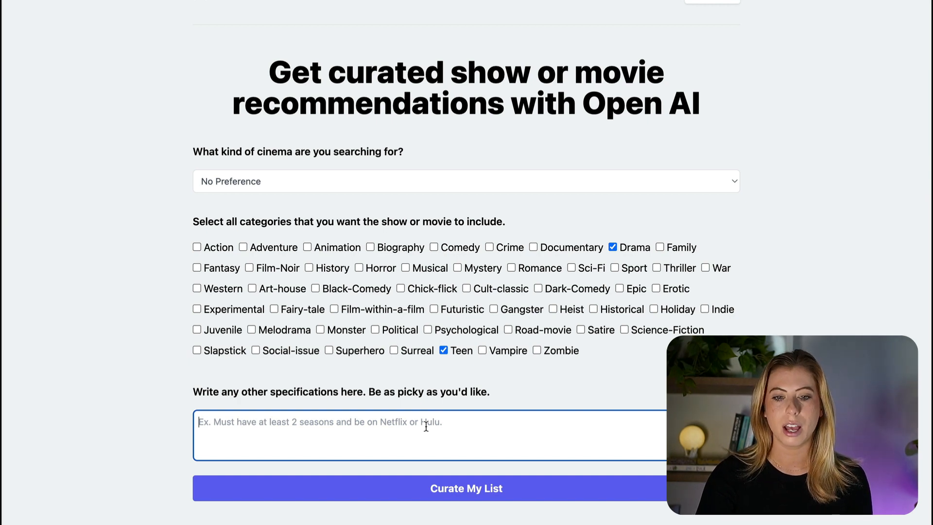
pyautogui.write('Must have at least two seasons and be on Netflix.')
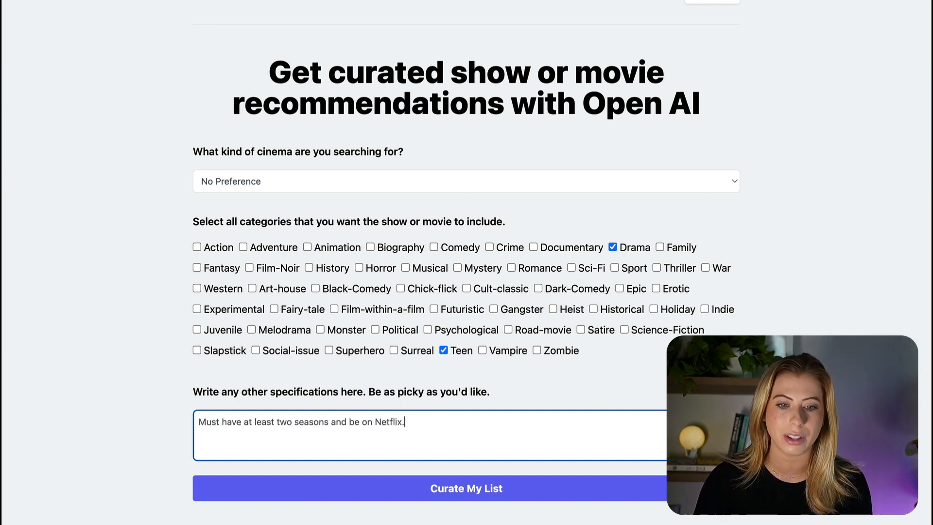
pyautogui.click(466, 488)
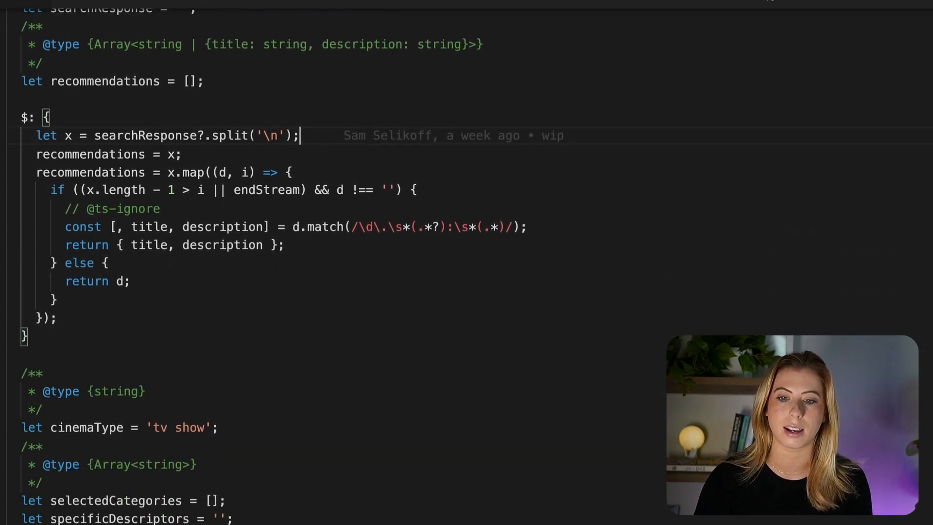
pyautogui.scroll(-3)
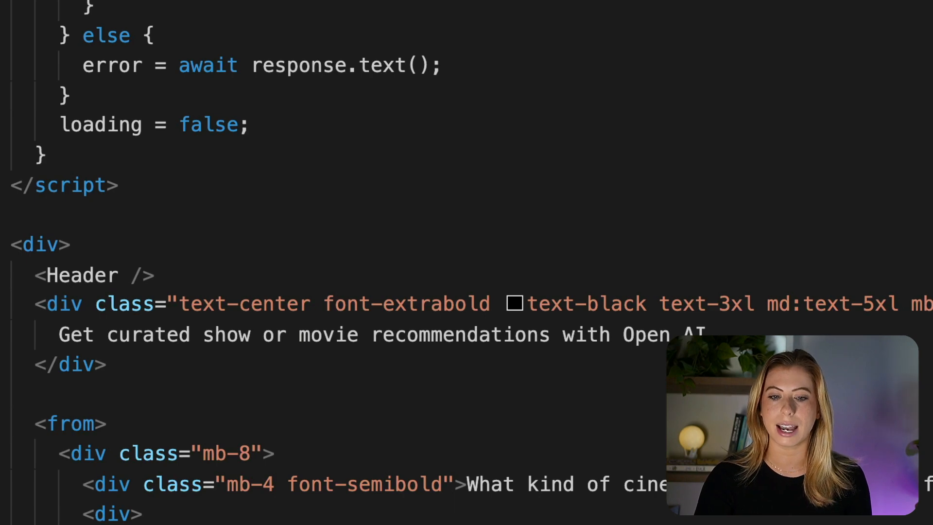
pyautogui.scroll(-3)
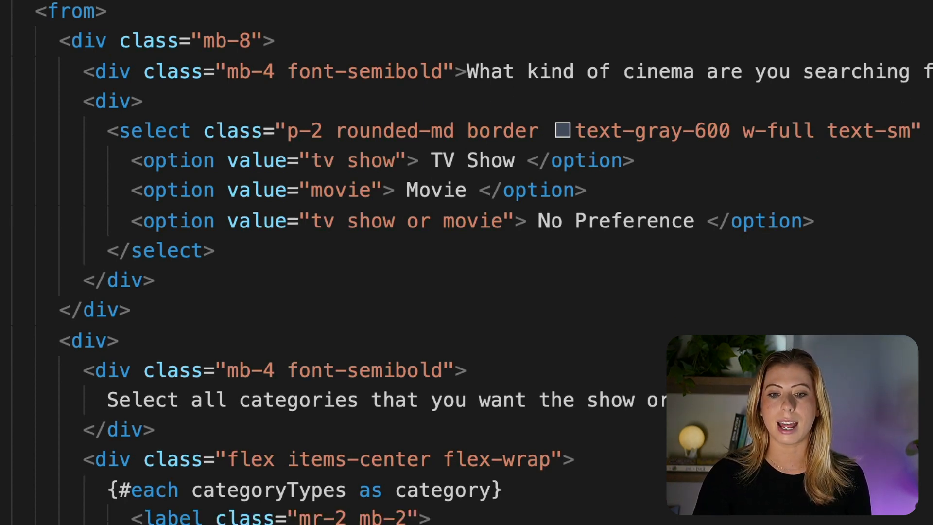
pyautogui.scroll(-3)
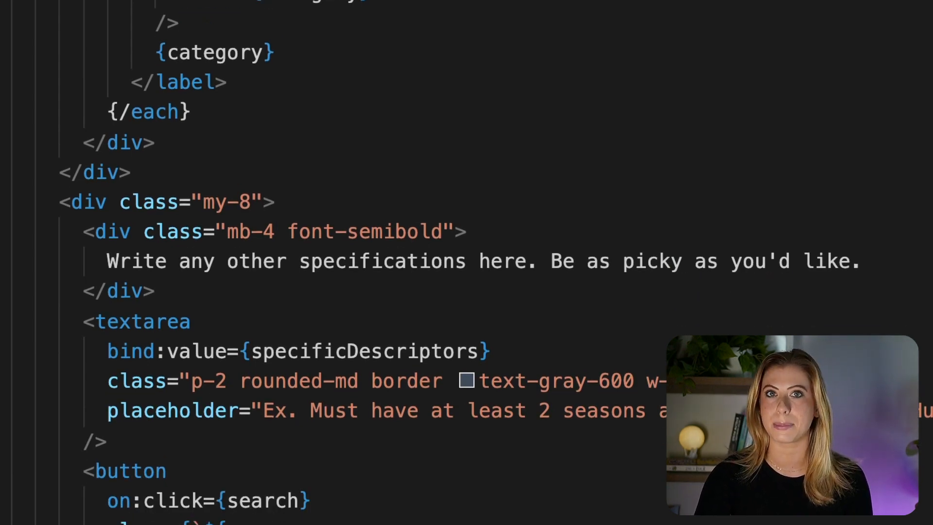
pyautogui.scroll(-3)
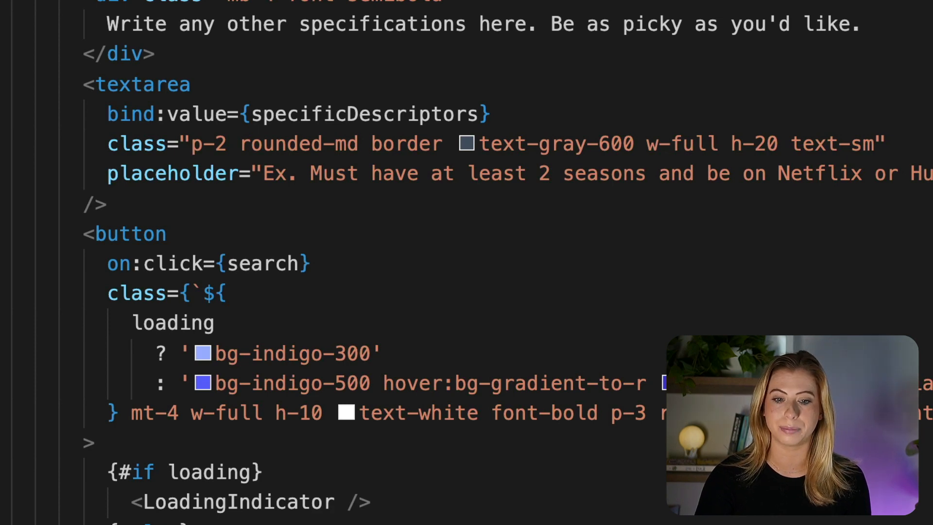
pyautogui.scroll(-3)
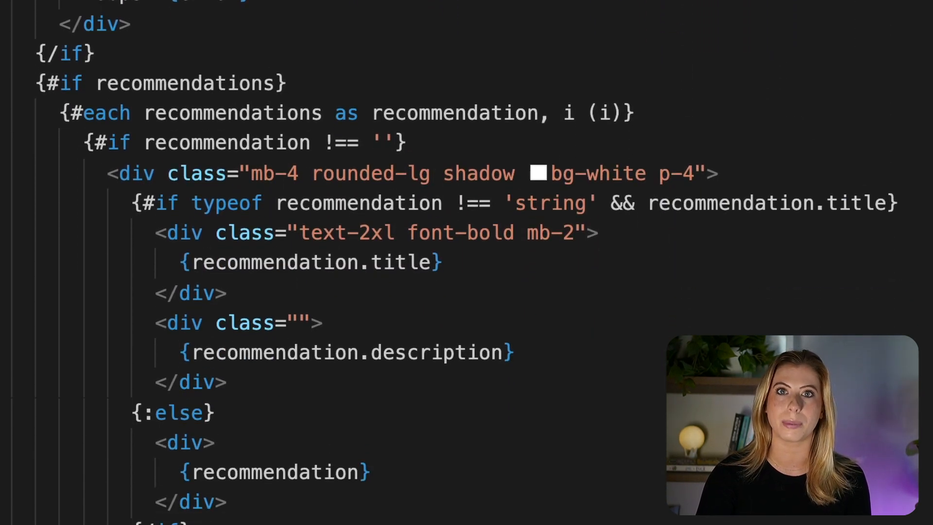
pyautogui.scroll(-3)
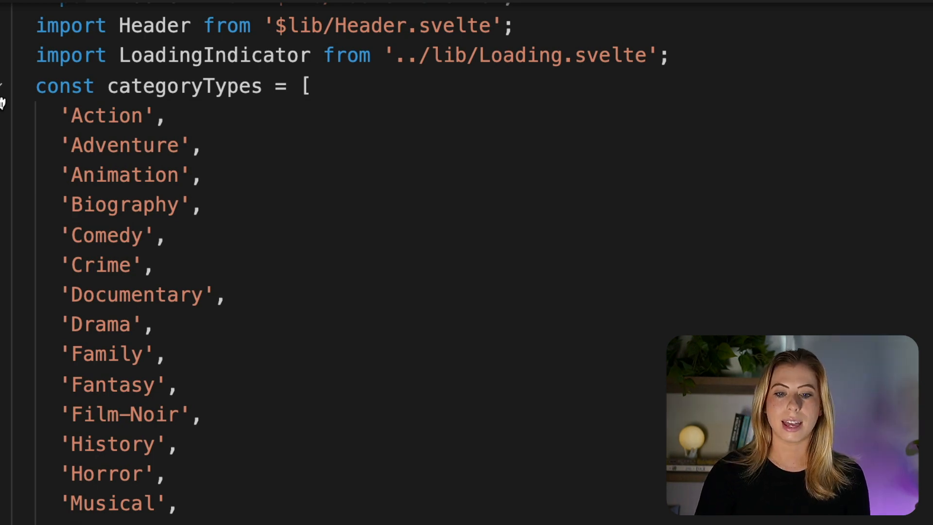
# Fold the categoryTypes array and bring the cinema type, categories and loading state variables into view.
pyautogui.click(21, 85)
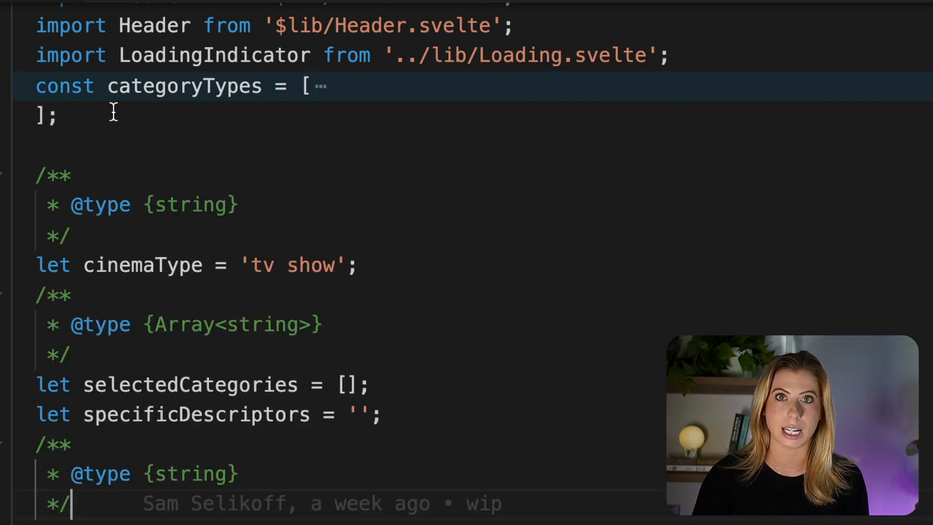
pyautogui.scroll(-3)
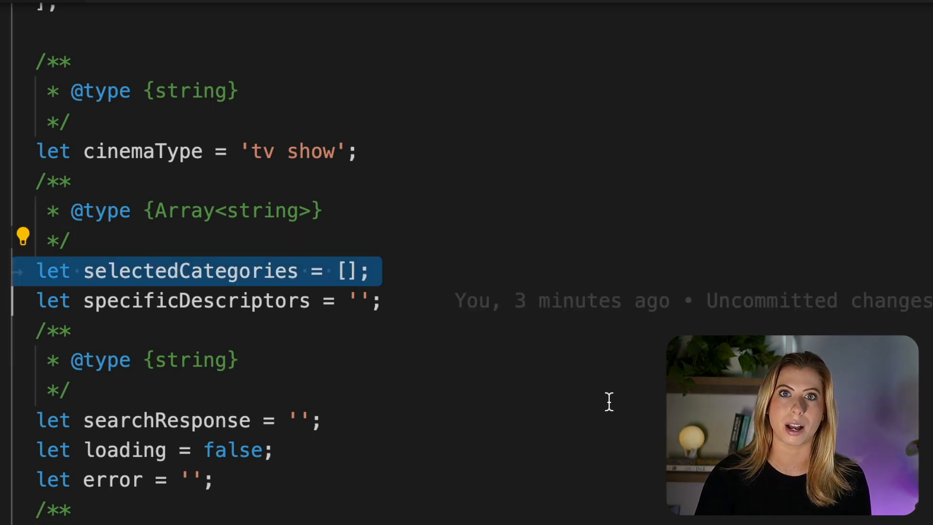
pyautogui.moveTo(627, 410)
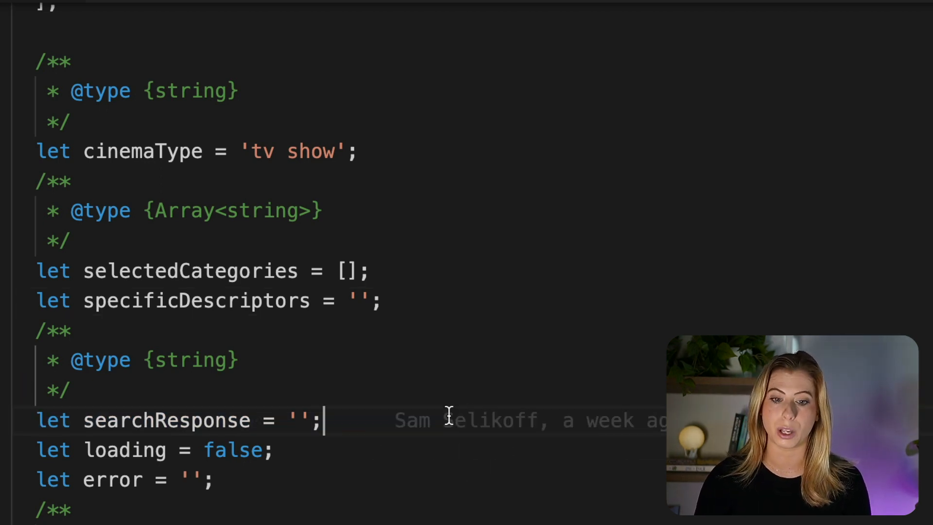
pyautogui.moveTo(536, 458)
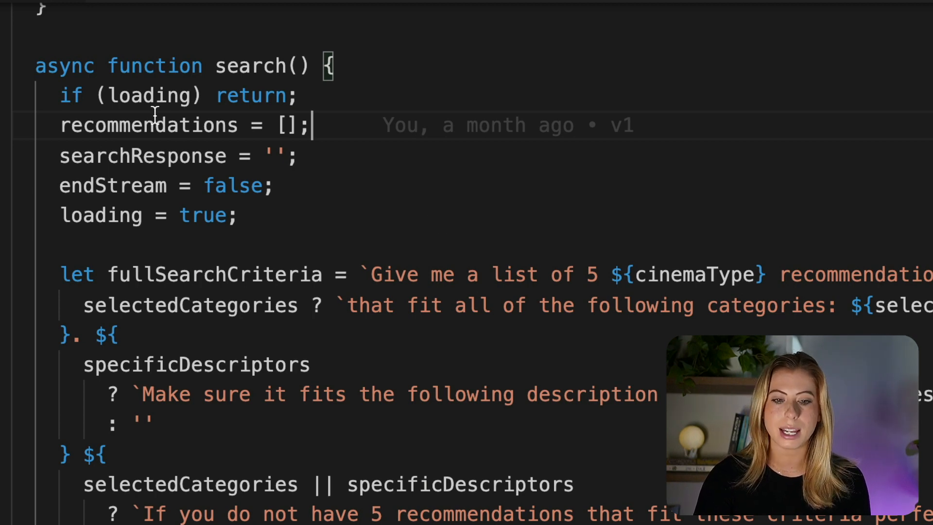
pyautogui.moveTo(327, 192)
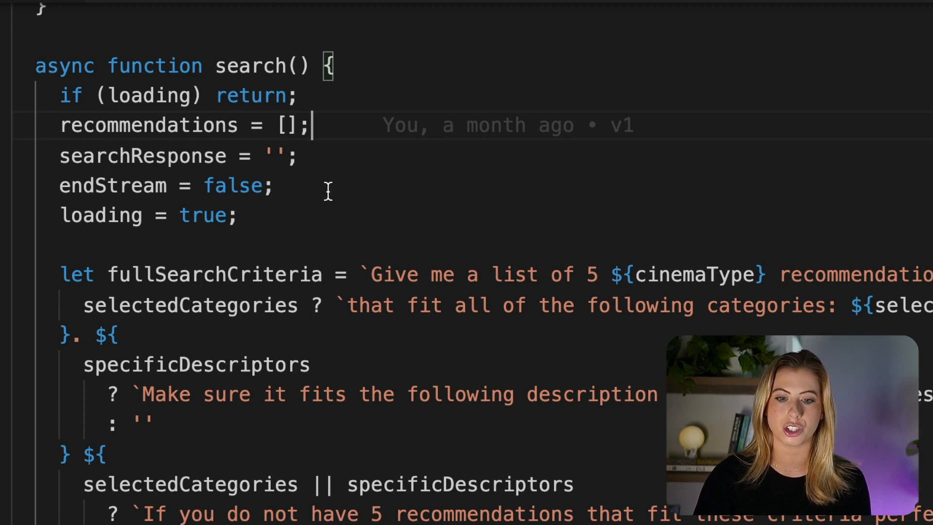
pyautogui.moveTo(306, 211)
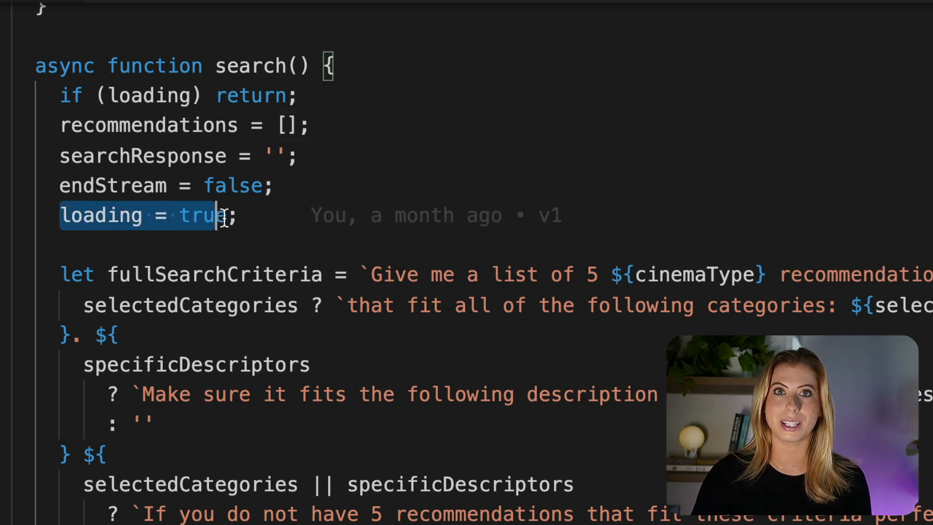
pyautogui.scroll(-3)
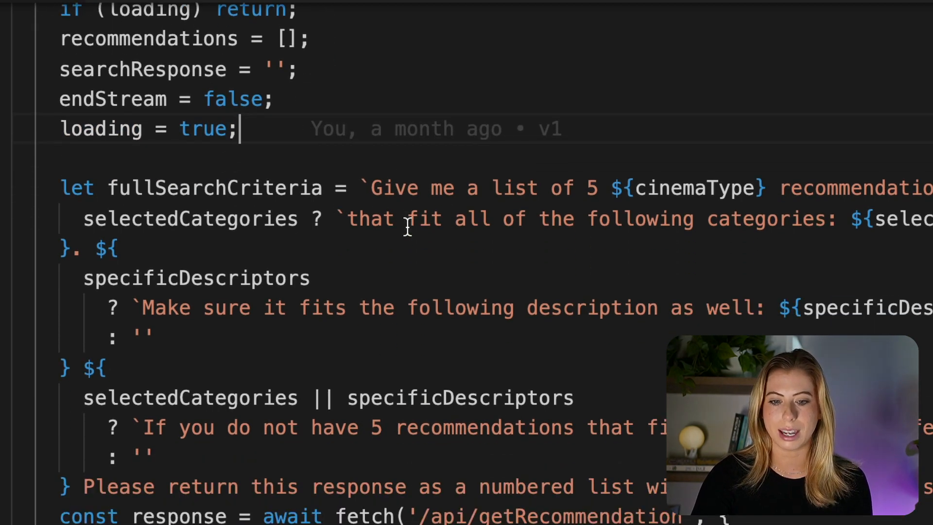
pyautogui.moveTo(861, 259)
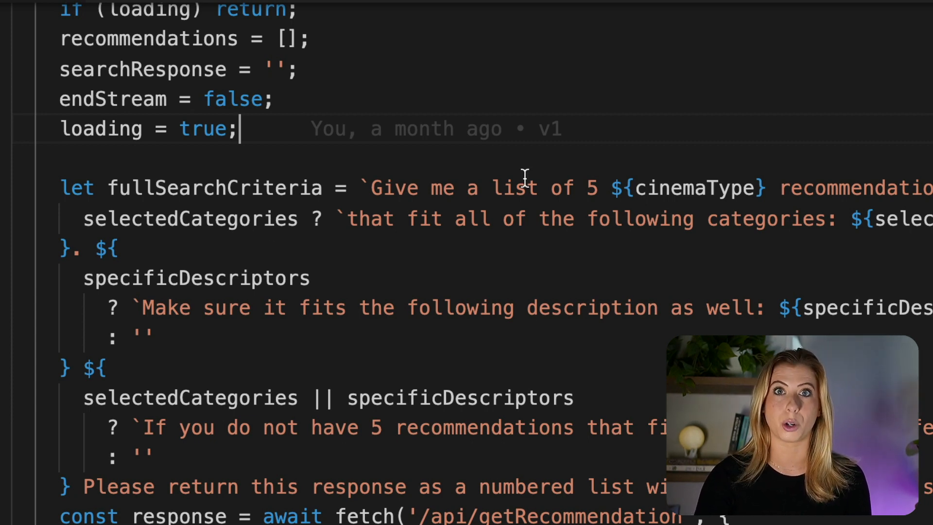
pyautogui.moveTo(269, 200)
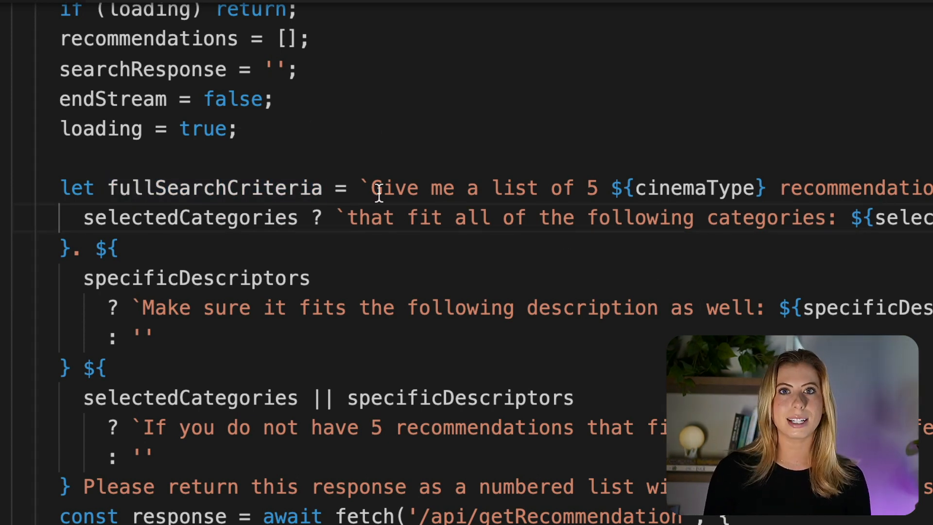
pyautogui.moveTo(374, 188); pyautogui.dragTo(611, 188)
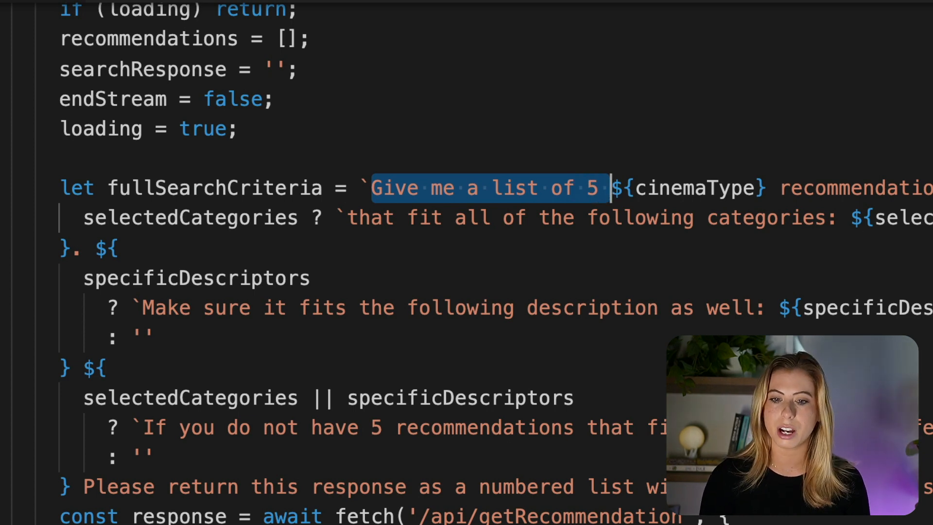
pyautogui.doubleClick(693, 188)
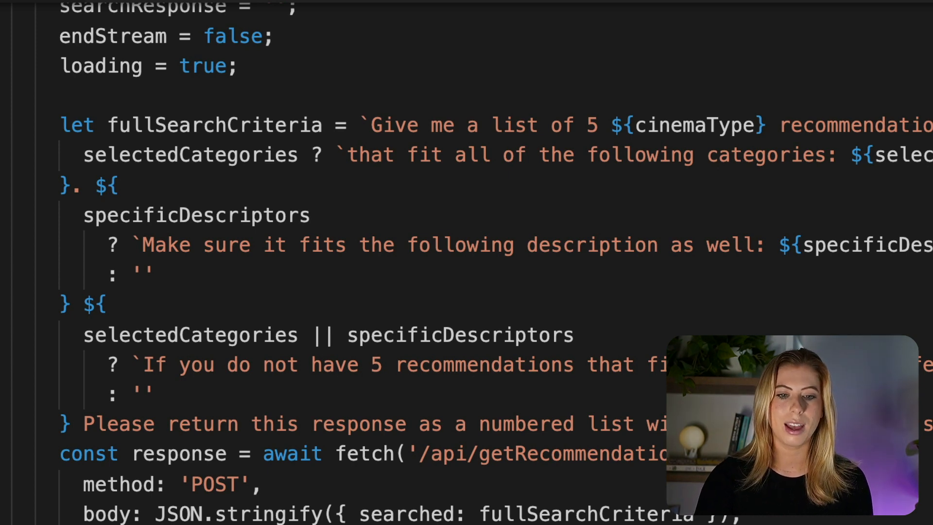
pyautogui.scroll(-3)
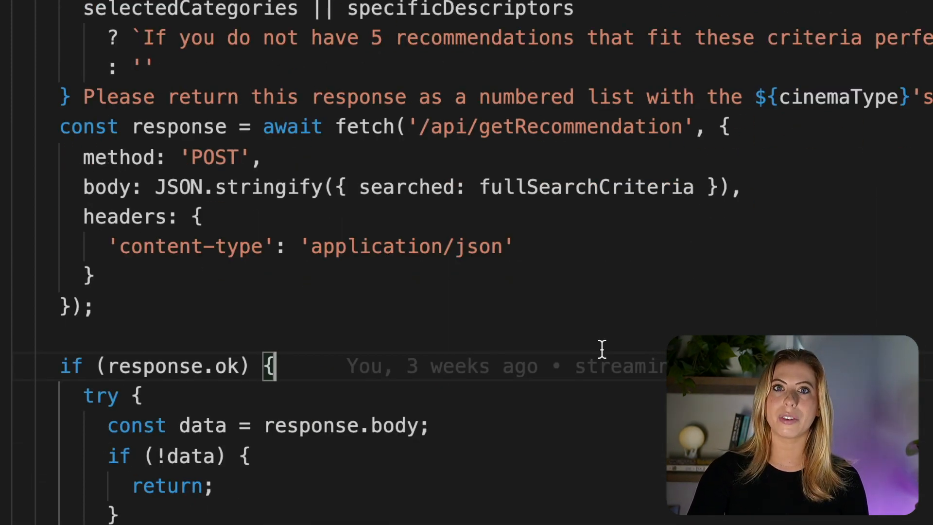
pyautogui.moveTo(595, 138)
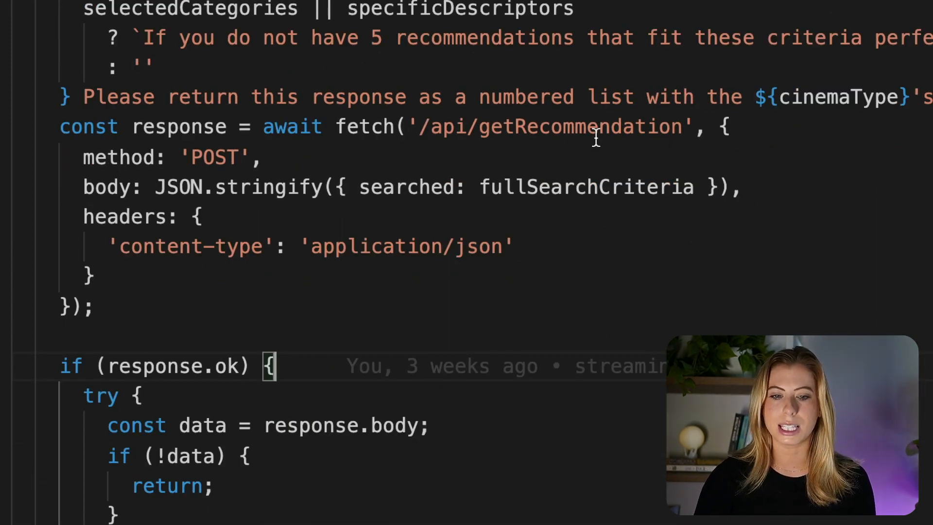
pyautogui.doubleClick(581, 127)
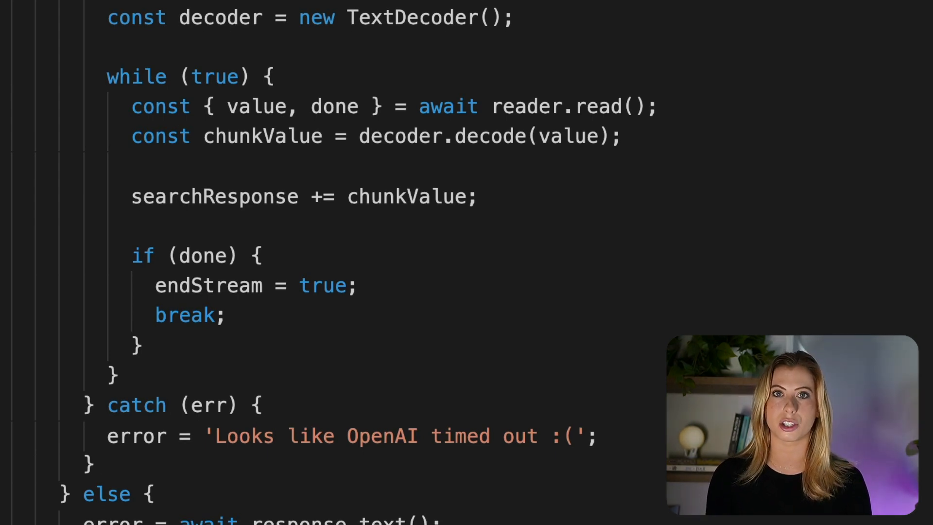
pyautogui.moveTo(133, 197); pyautogui.dragTo(395, 197)
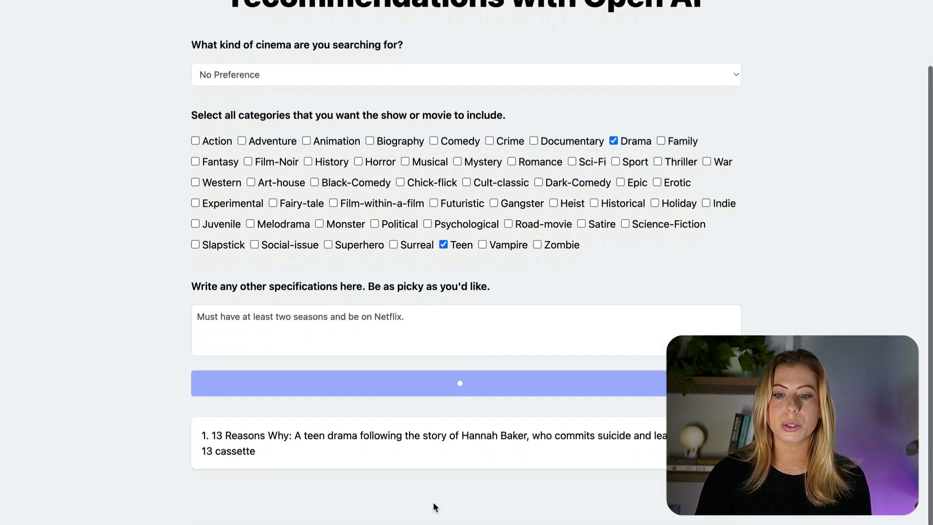
# Scroll through the streamed cards for 13 Reasons Why, Riverdale and Stranger Things.
pyautogui.scroll(-3)
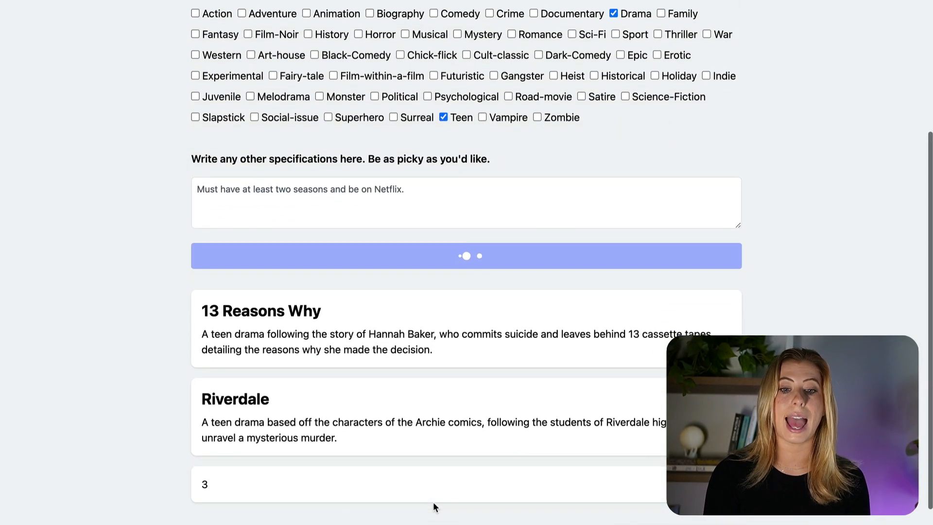
pyautogui.scroll(-3)
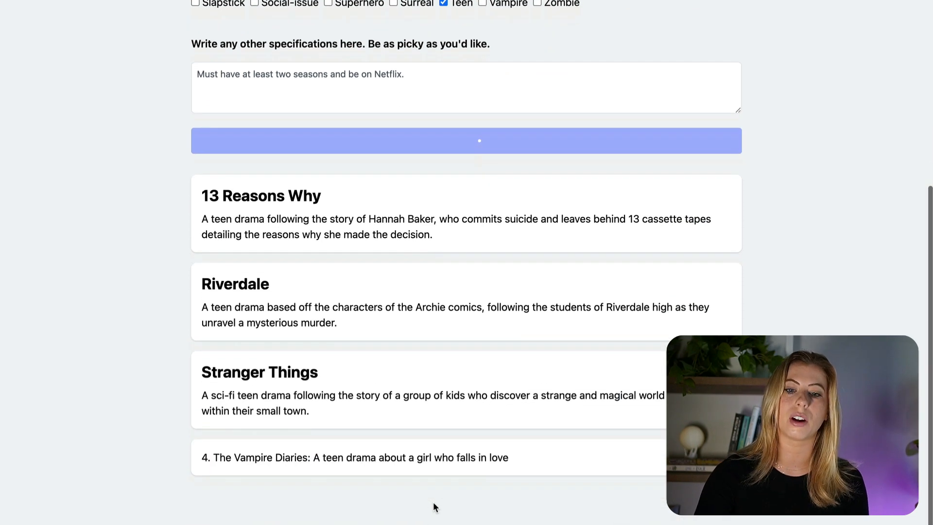
pyautogui.scroll(-3)
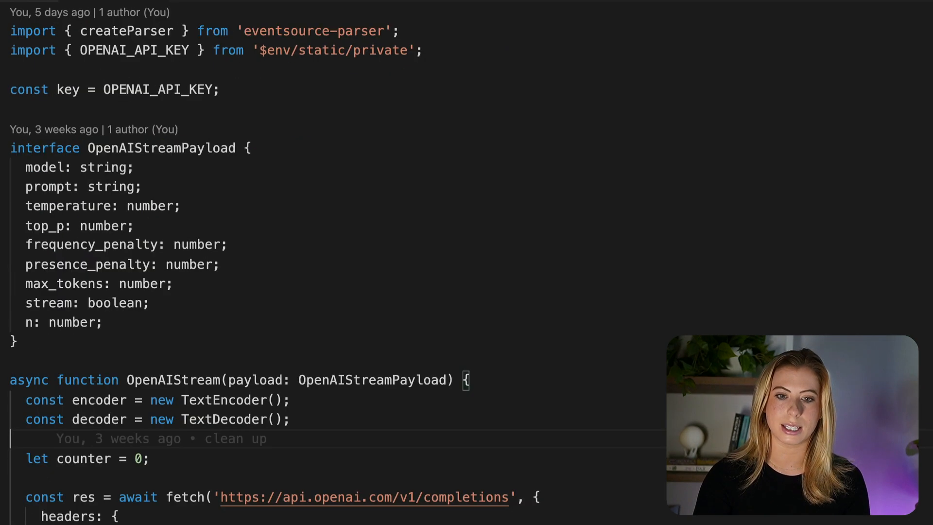
pyautogui.scroll(-3)
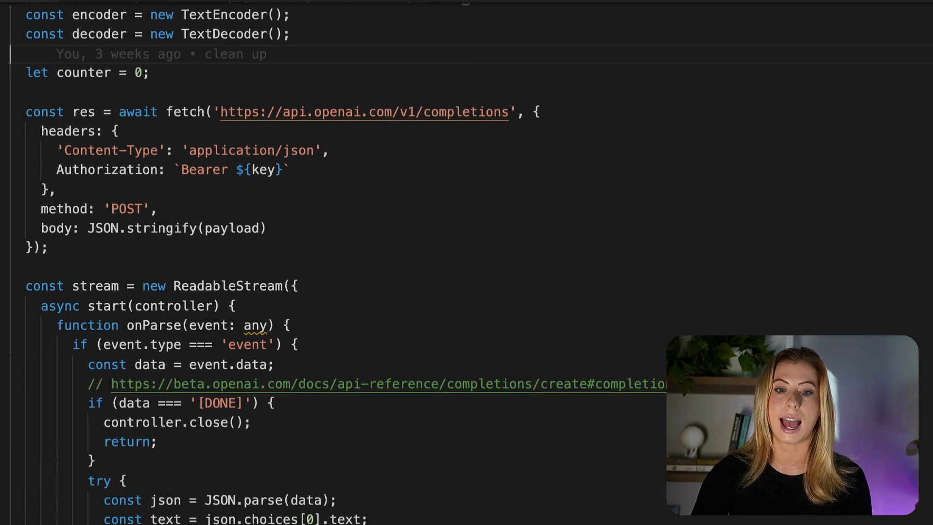
pyautogui.scroll(-3)
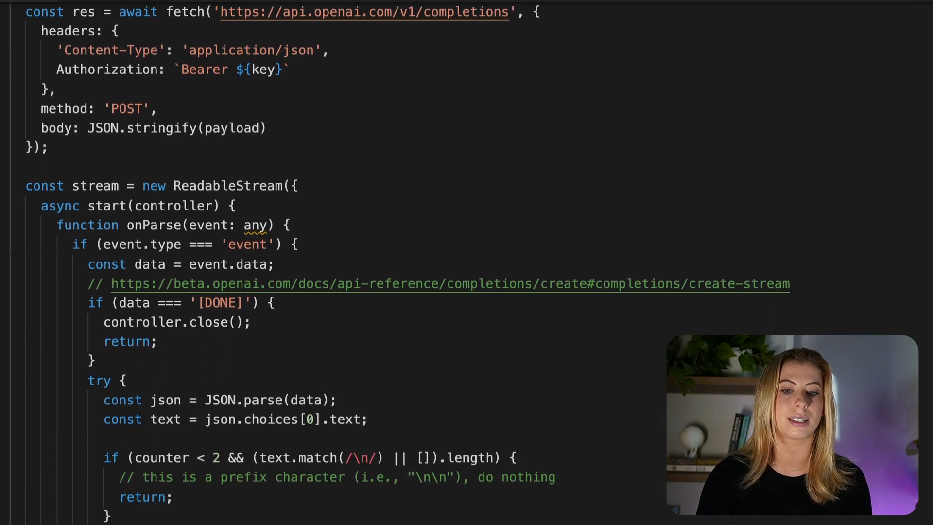
pyautogui.scroll(-3)
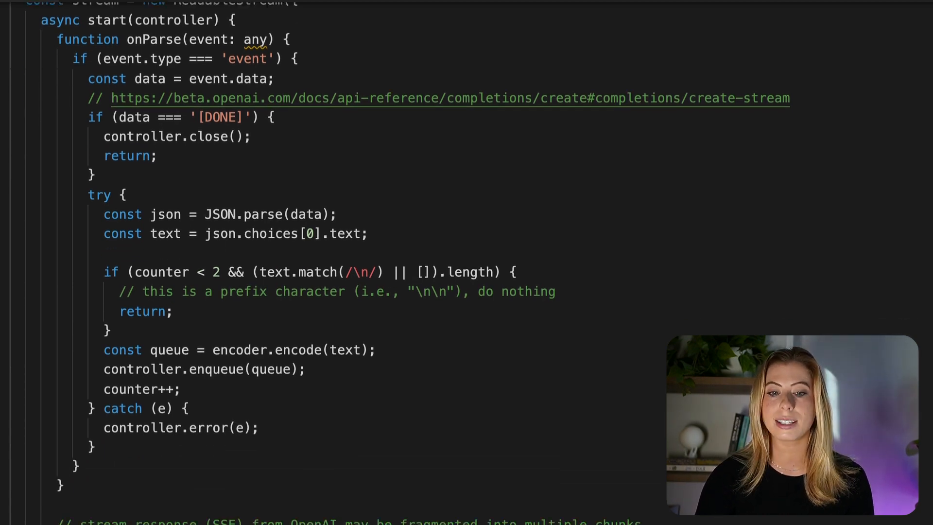
pyautogui.scroll(-3)
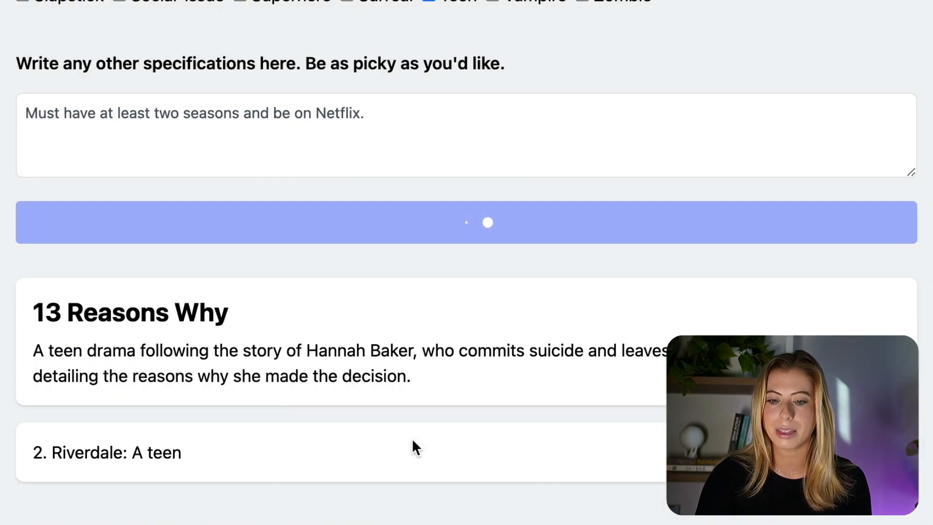
# Scroll down as the five cards stream in, ending with The Vampire Diaries and Elite.
pyautogui.scroll(-3)
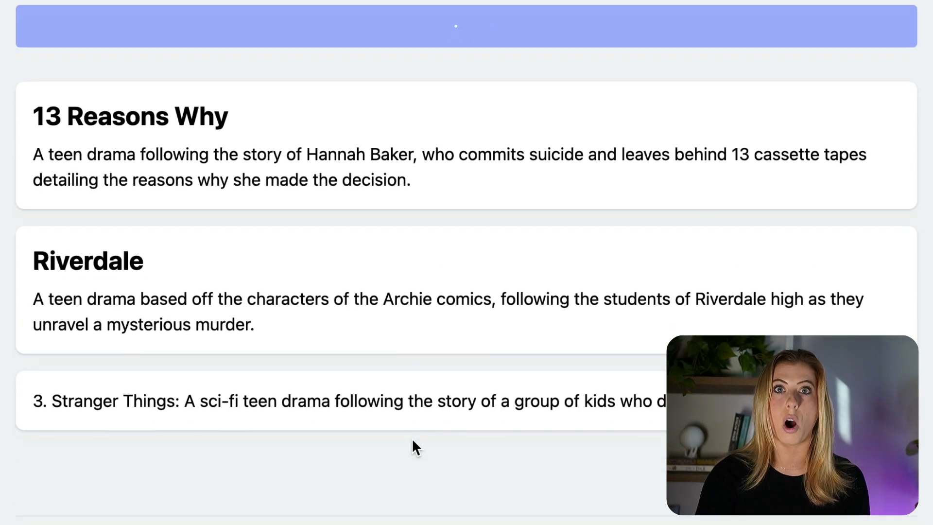
pyautogui.scroll(-3)
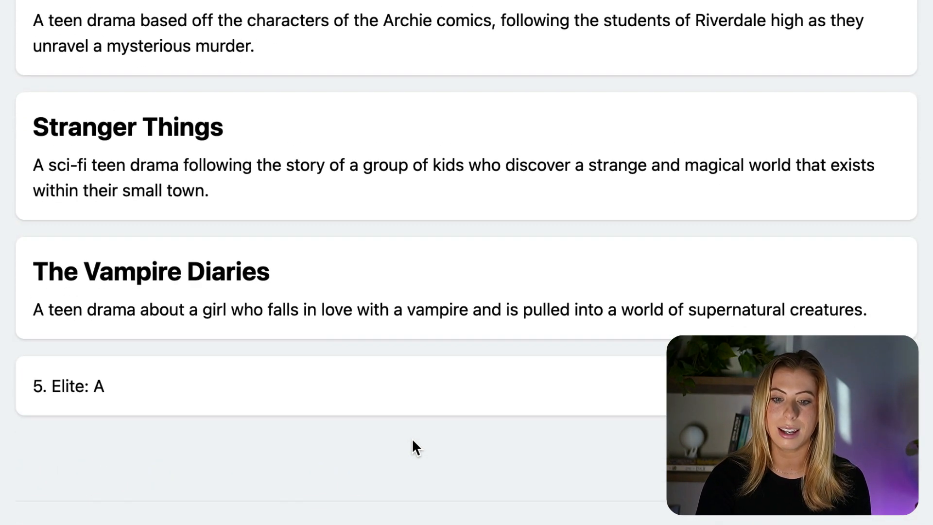
pyautogui.scroll(-3)
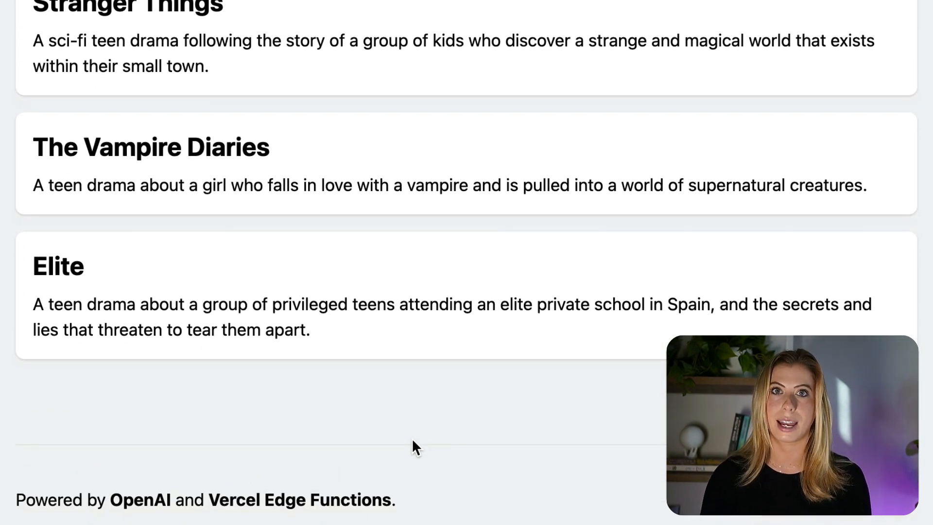